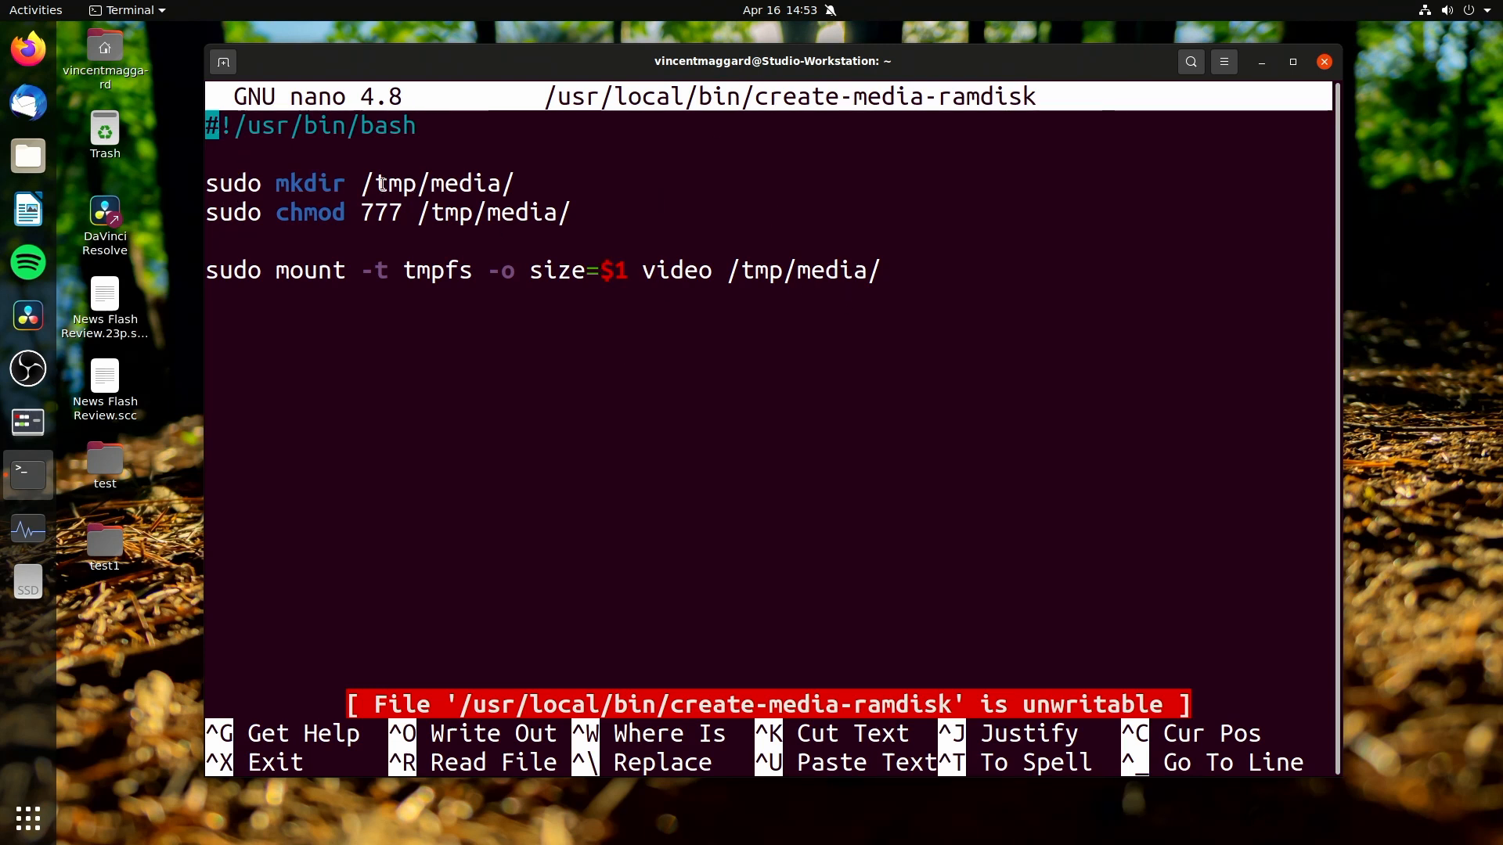
Step: Look over the create-media-ramdisk script in nano without editing and exit with Ctrl+X
double_click(437, 183)
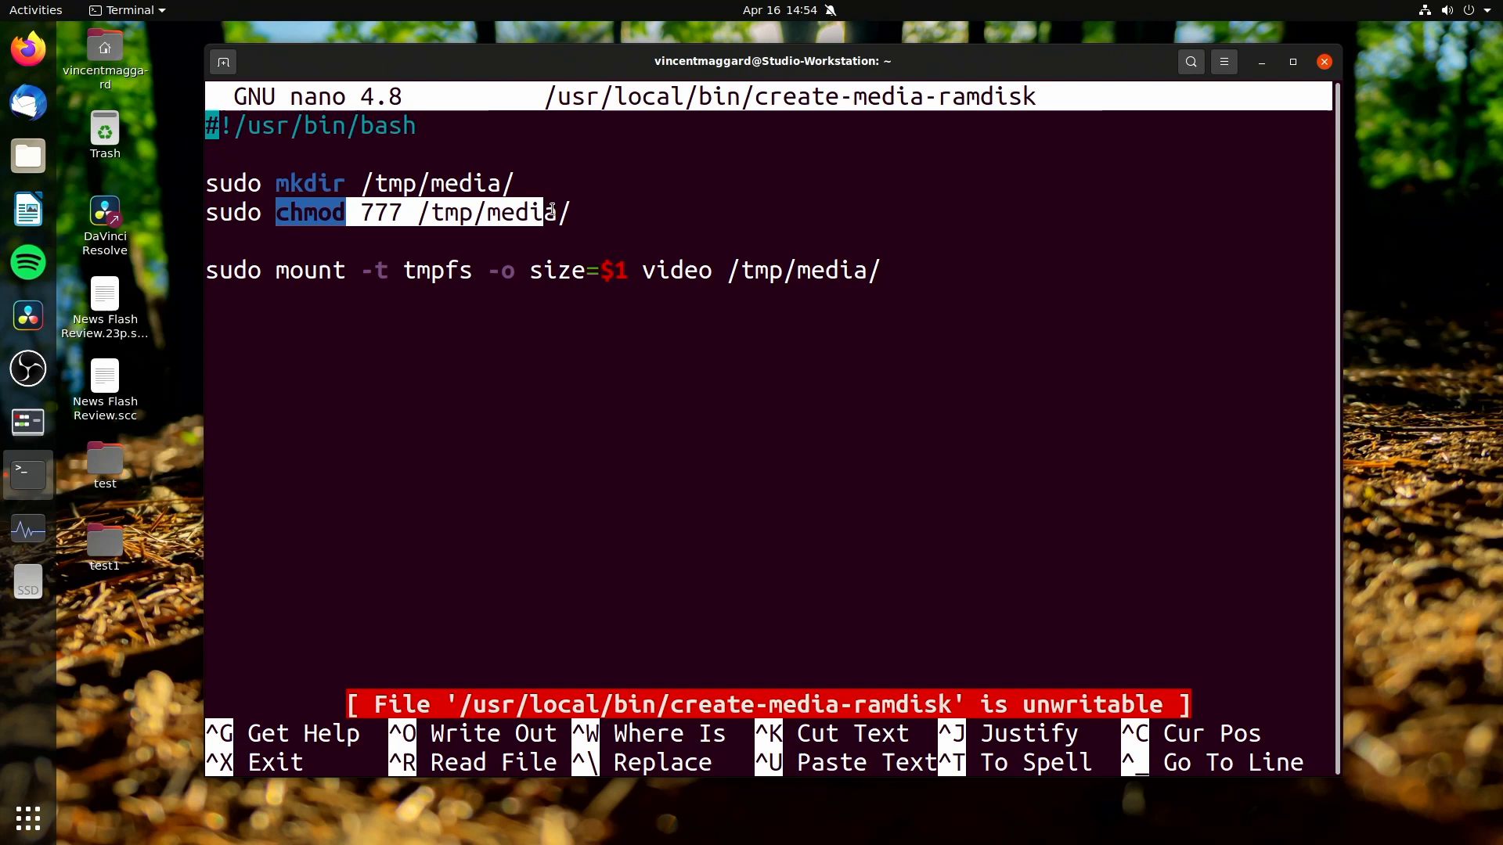
left_click(589, 271)
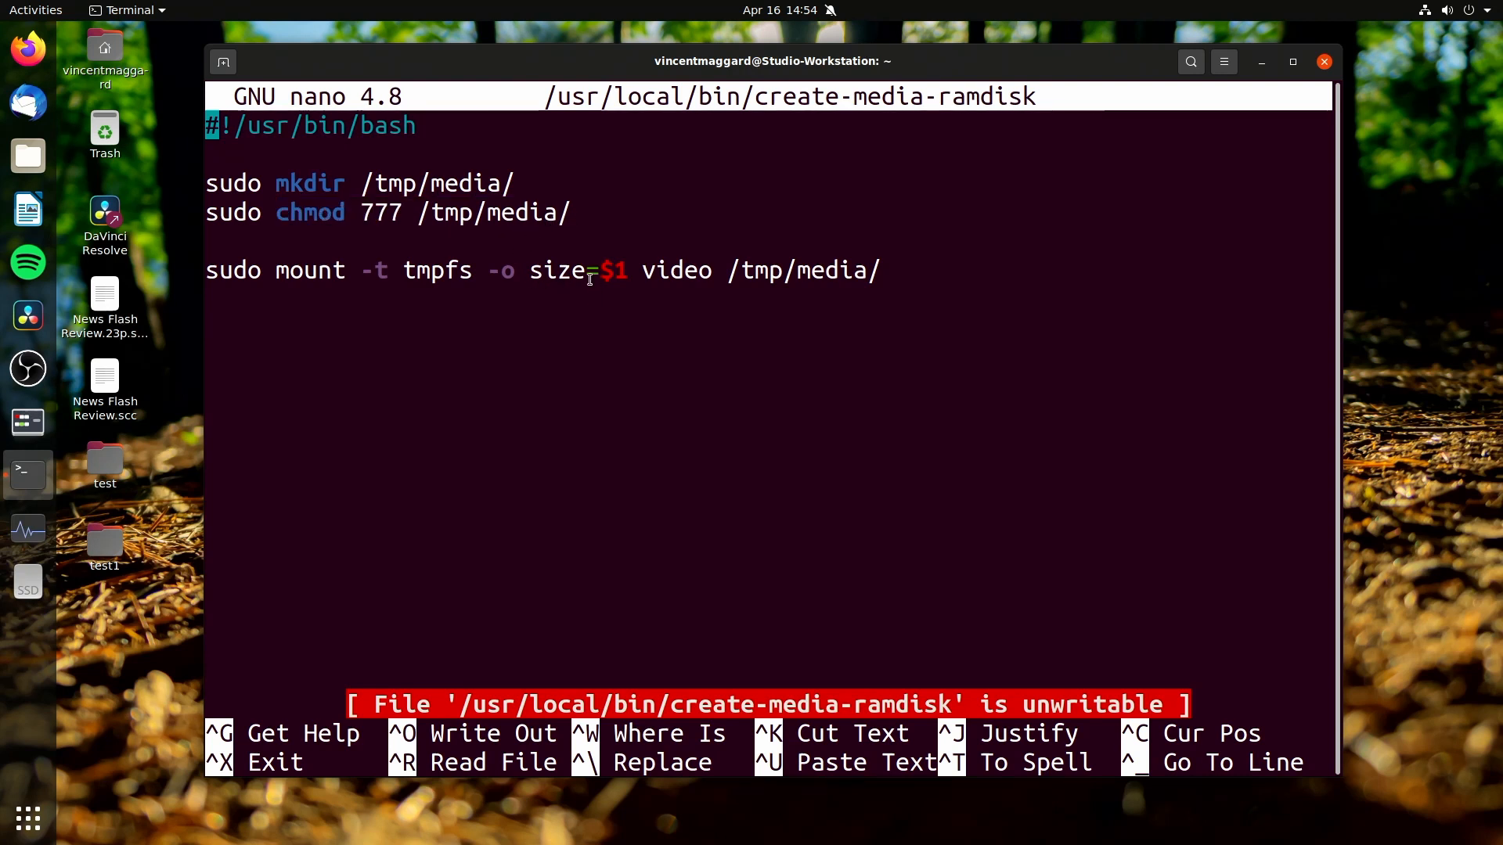
mouse_move(482, 280)
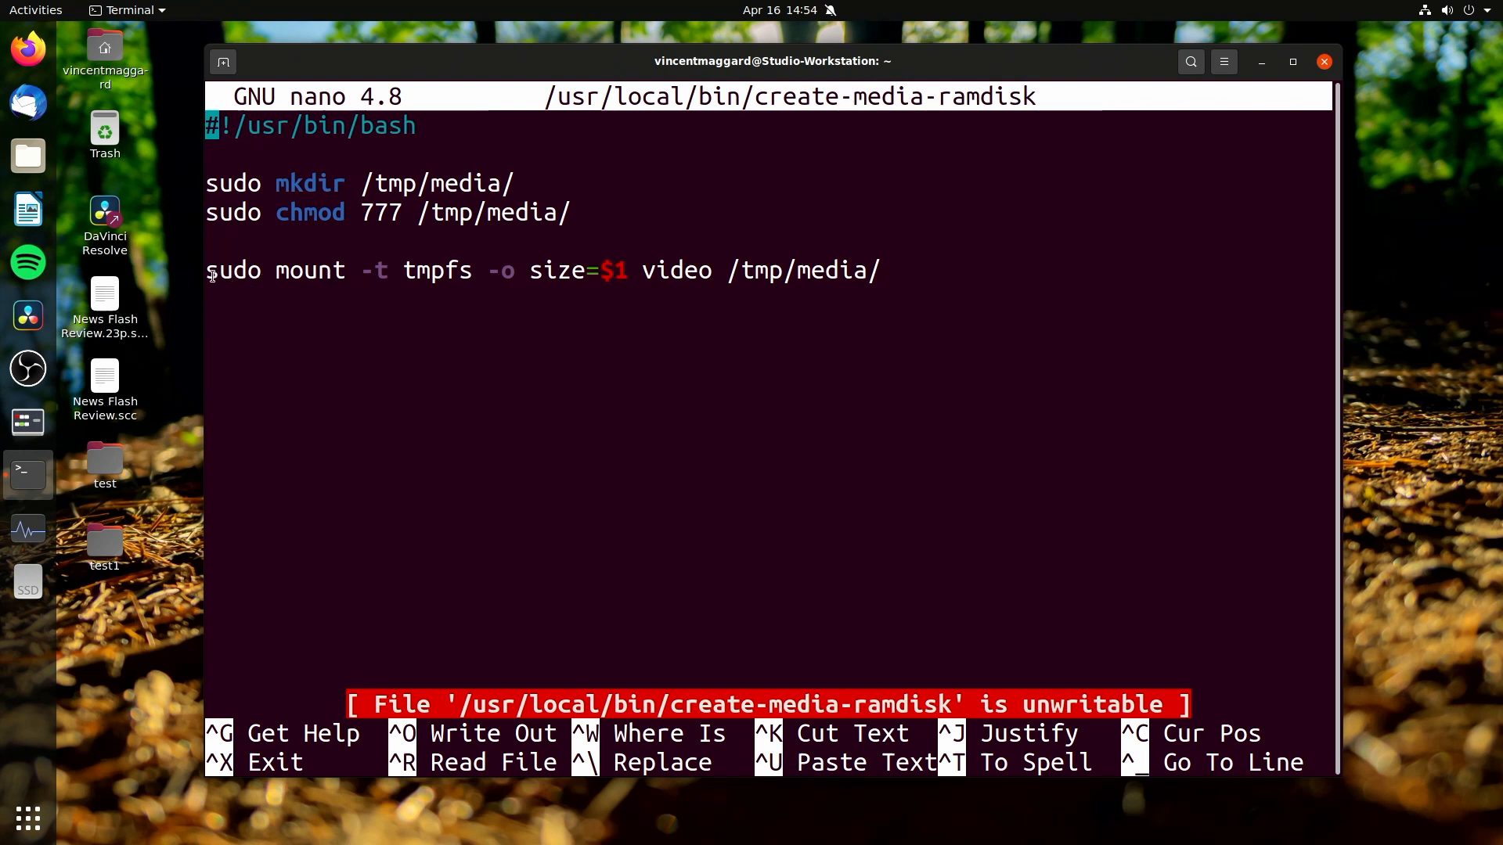
left_click(412, 271)
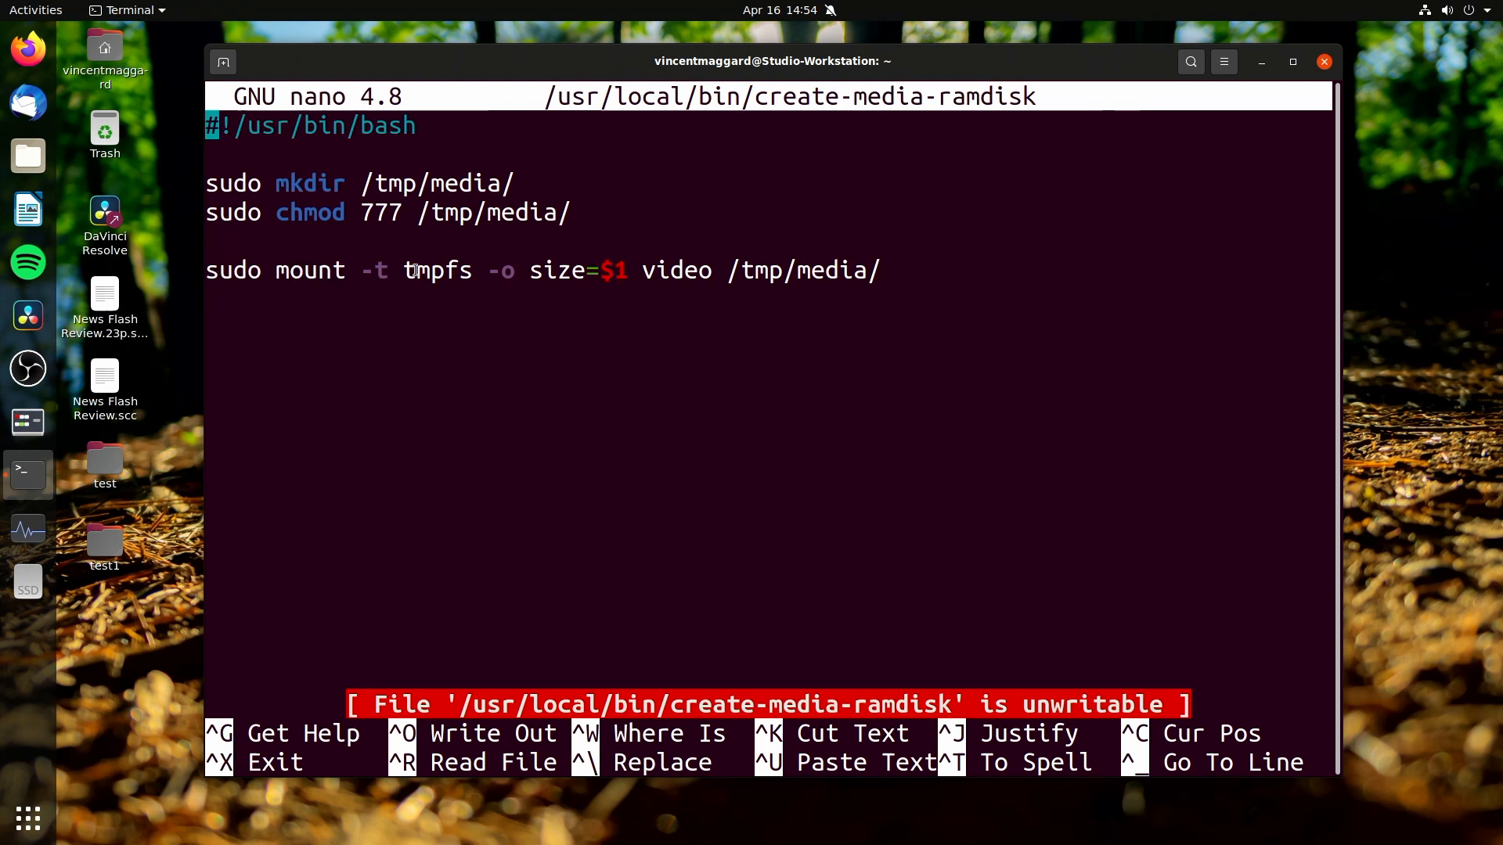
mouse_move(473, 283)
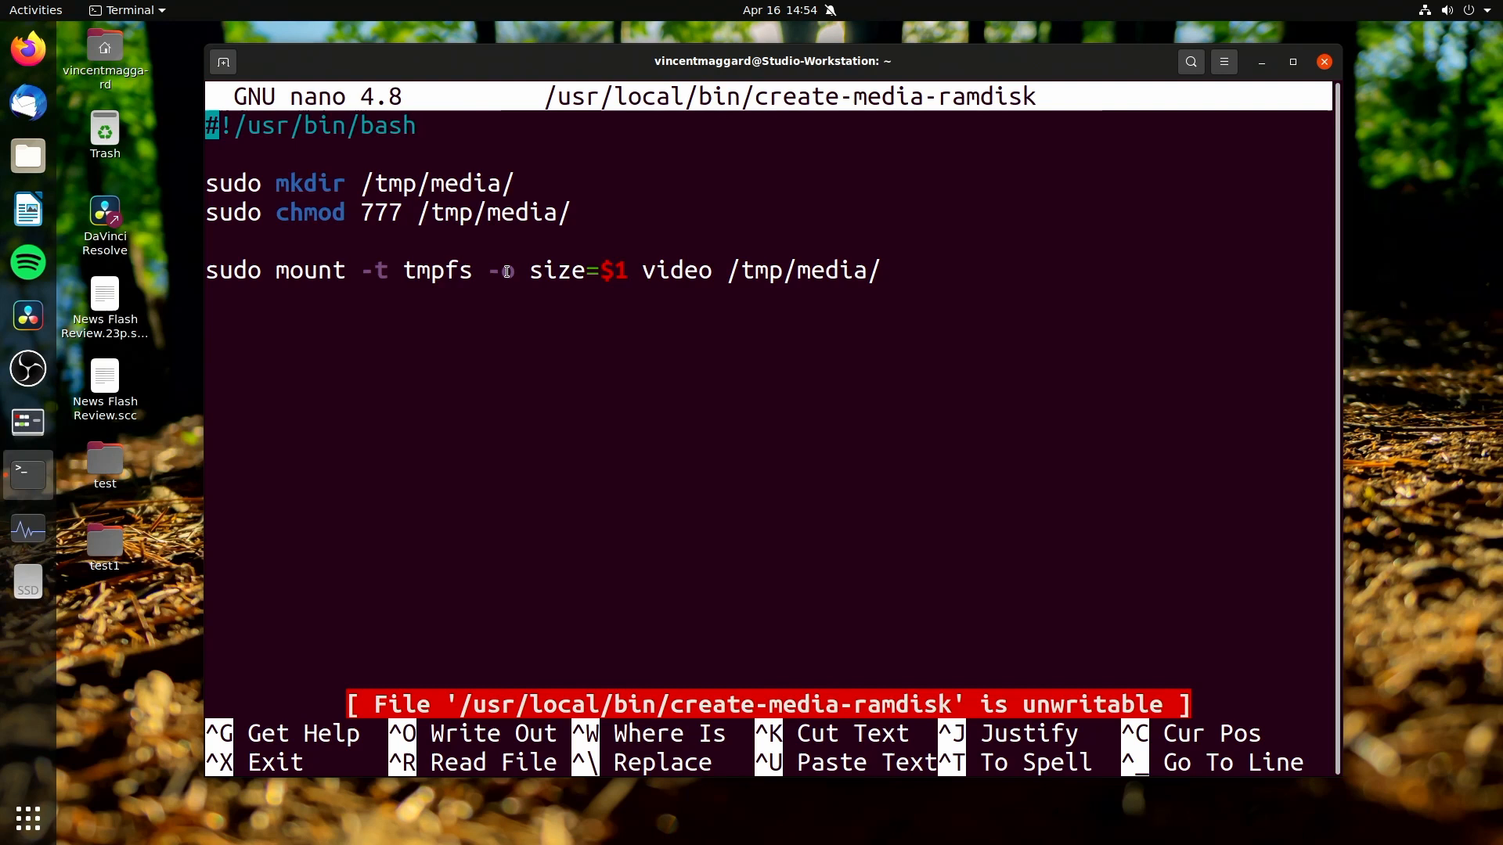
type("o")
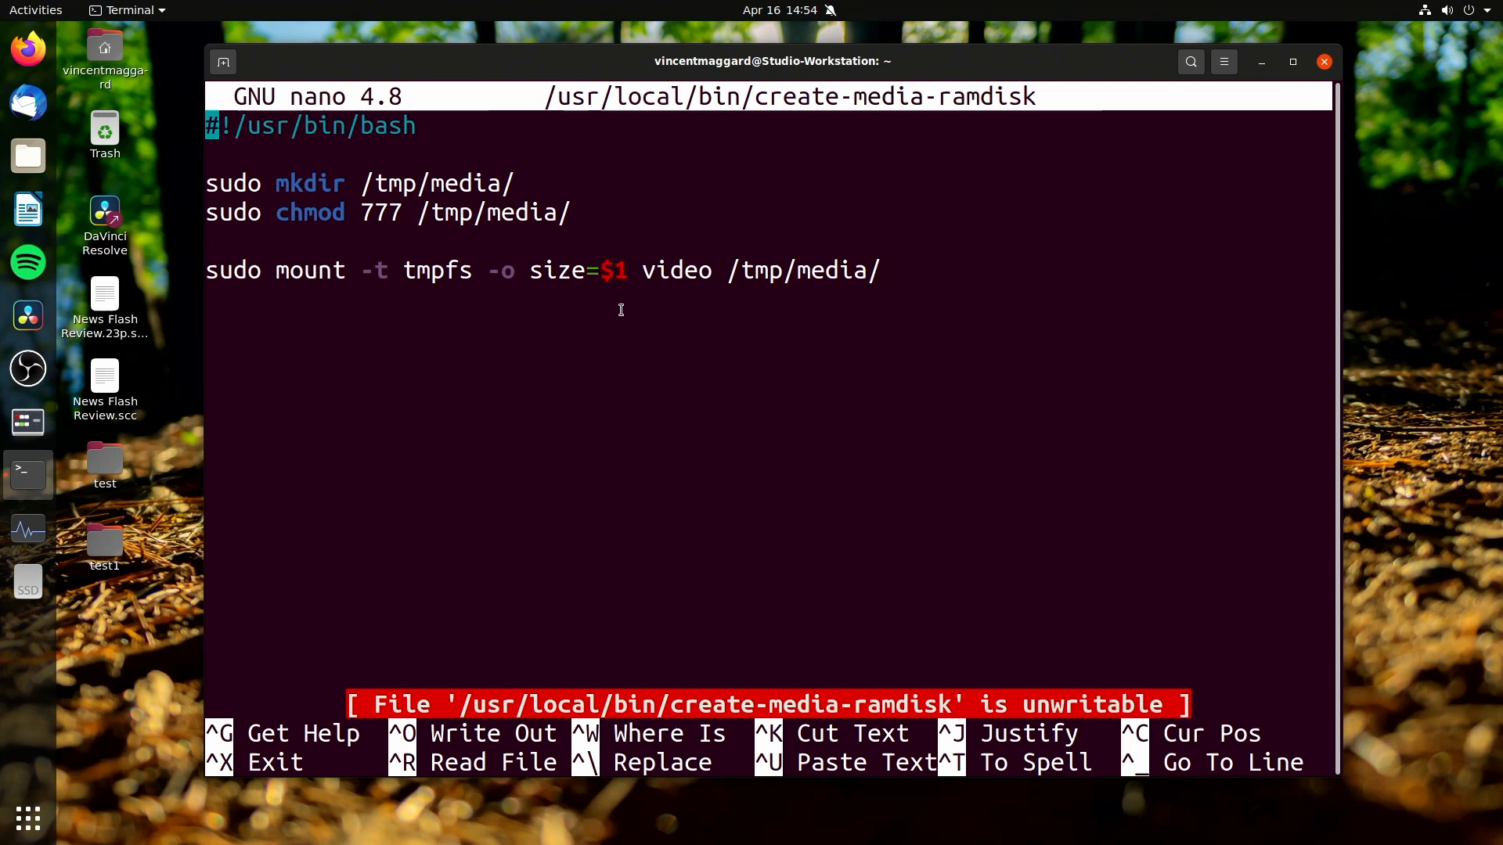
mouse_move(648, 380)
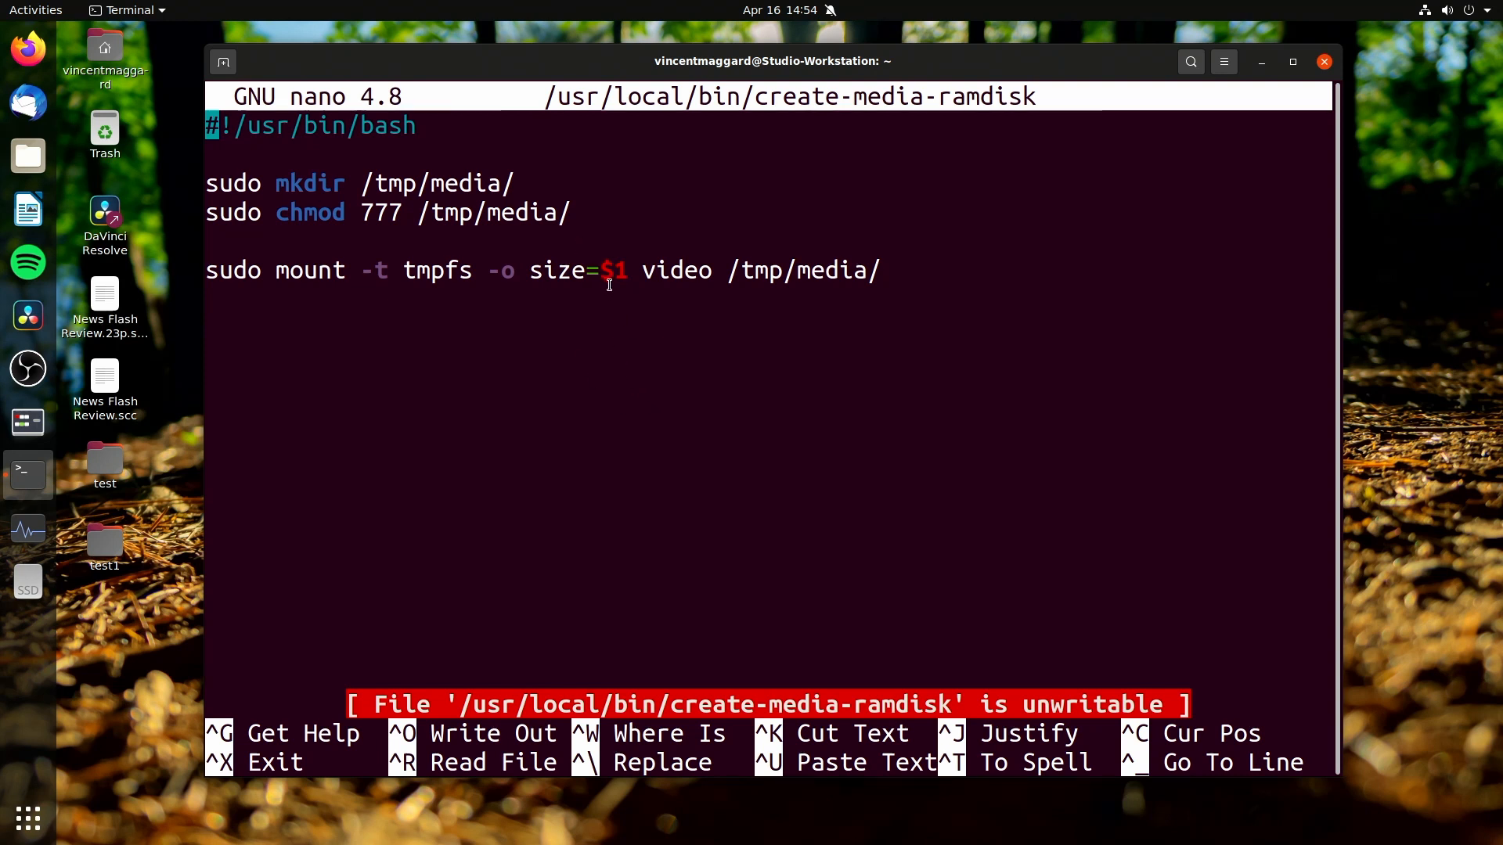
mouse_move(664, 276)
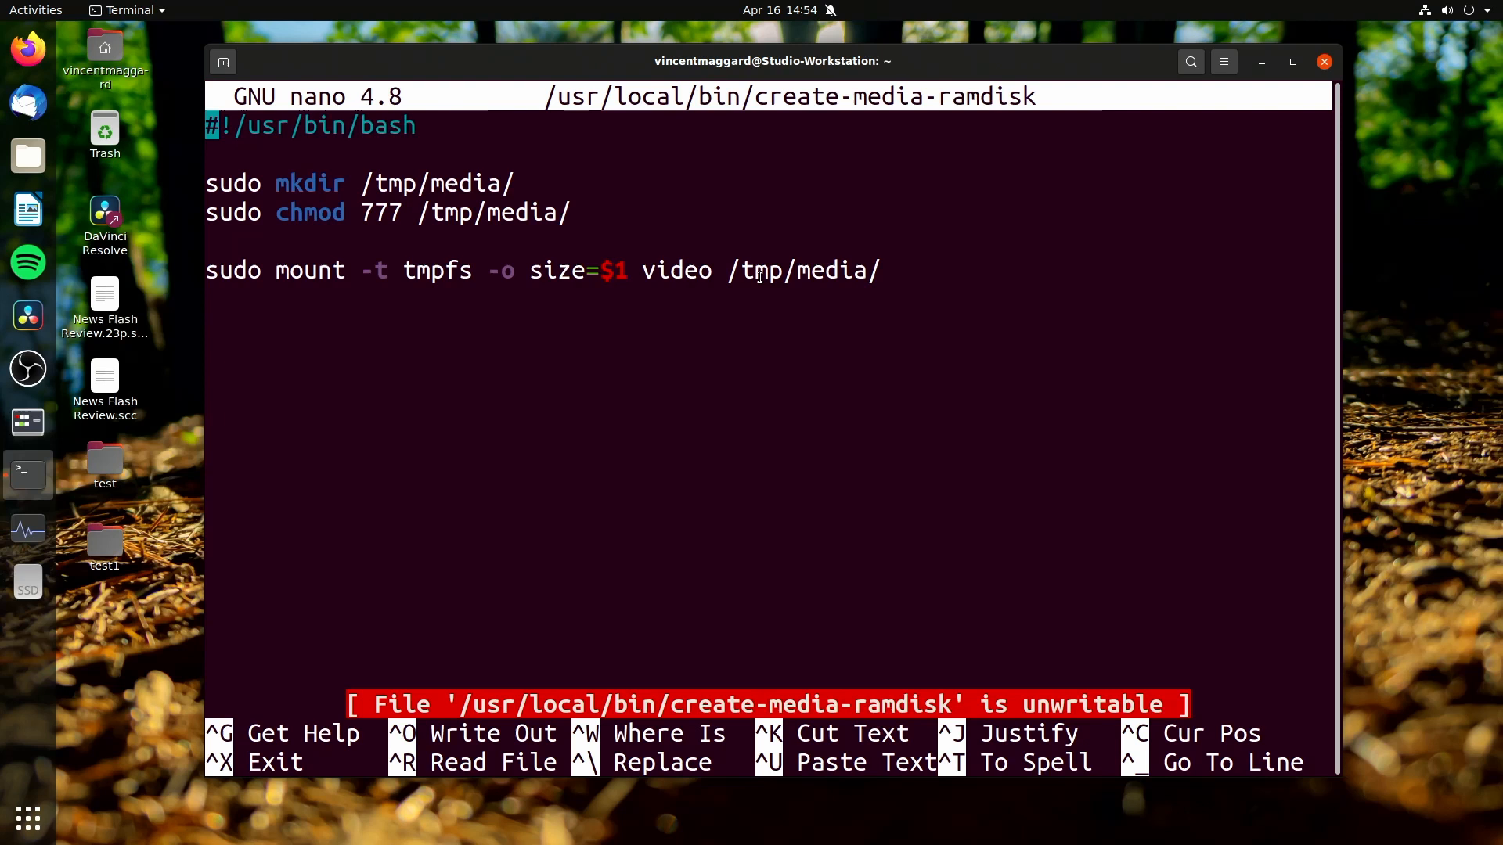
key("ctrl+x")
type("create-media-ramdisk 4G")
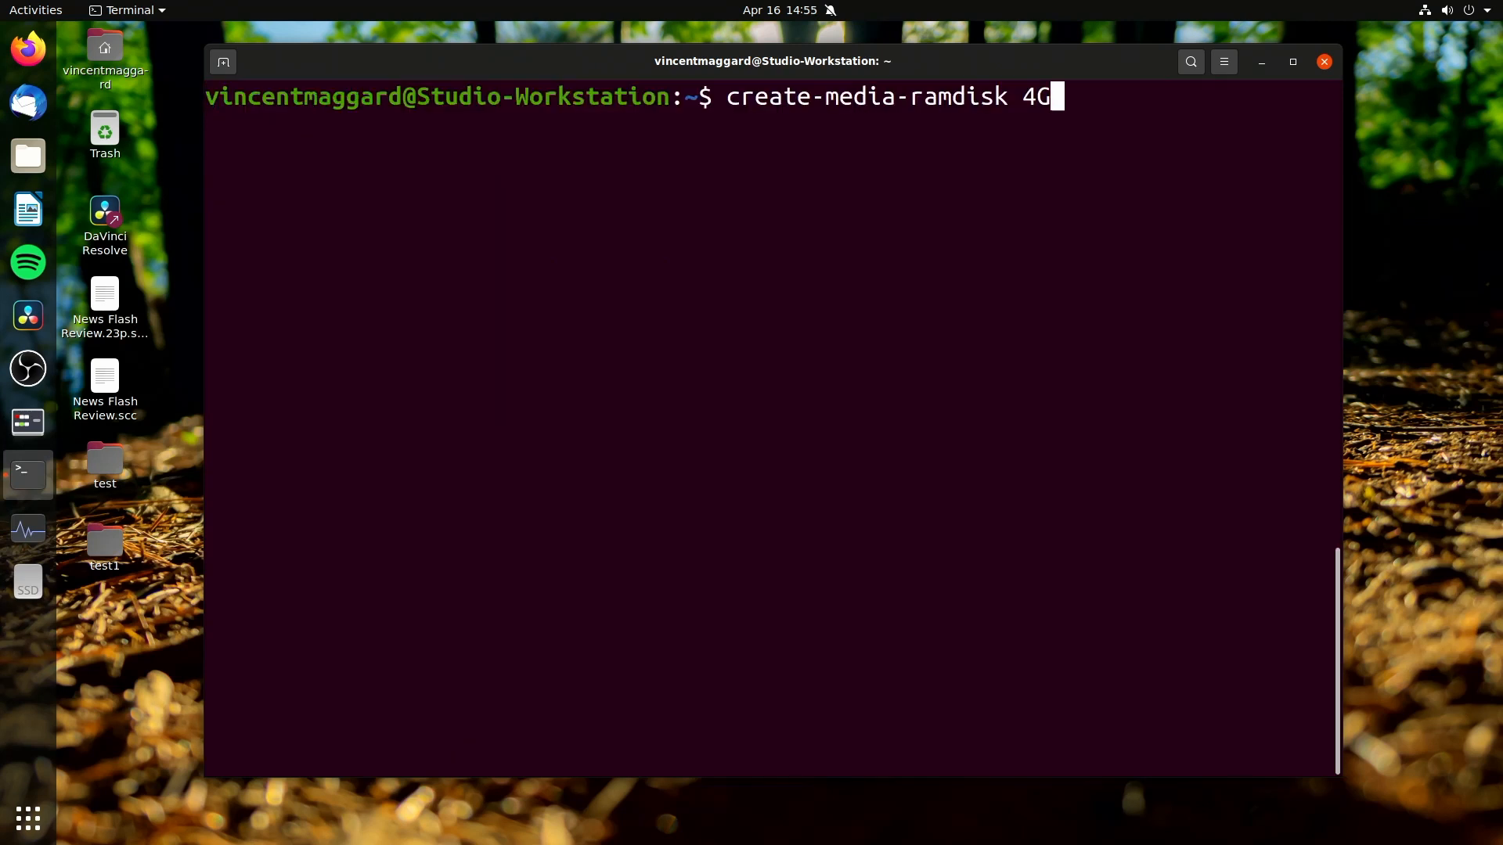
mouse_move(983, 138)
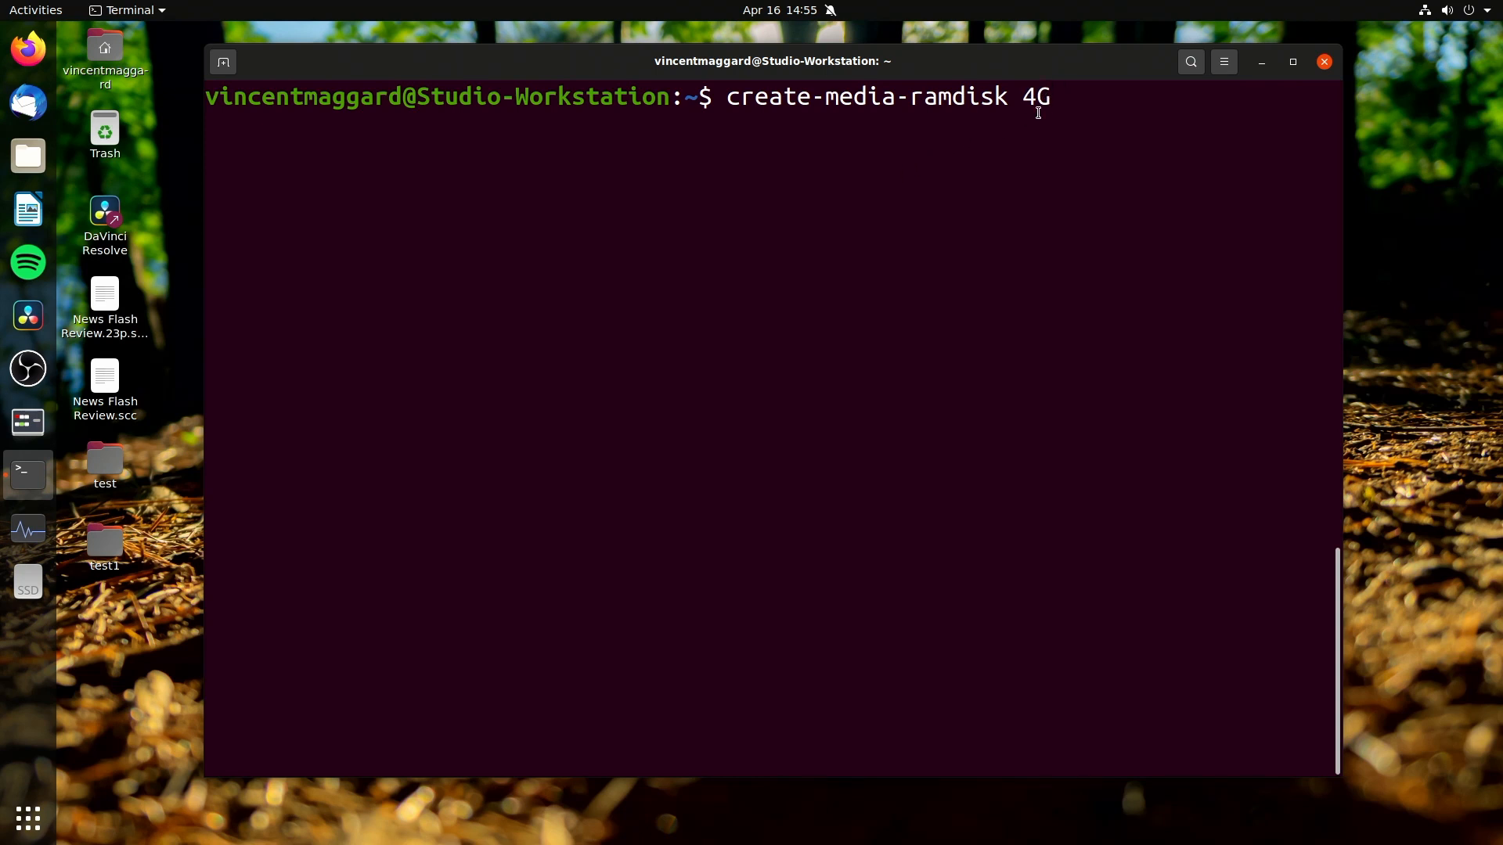
Step: Run create-media-ramdisk 4G to a silent prompt, then enter df -h ready to check
key("Return")
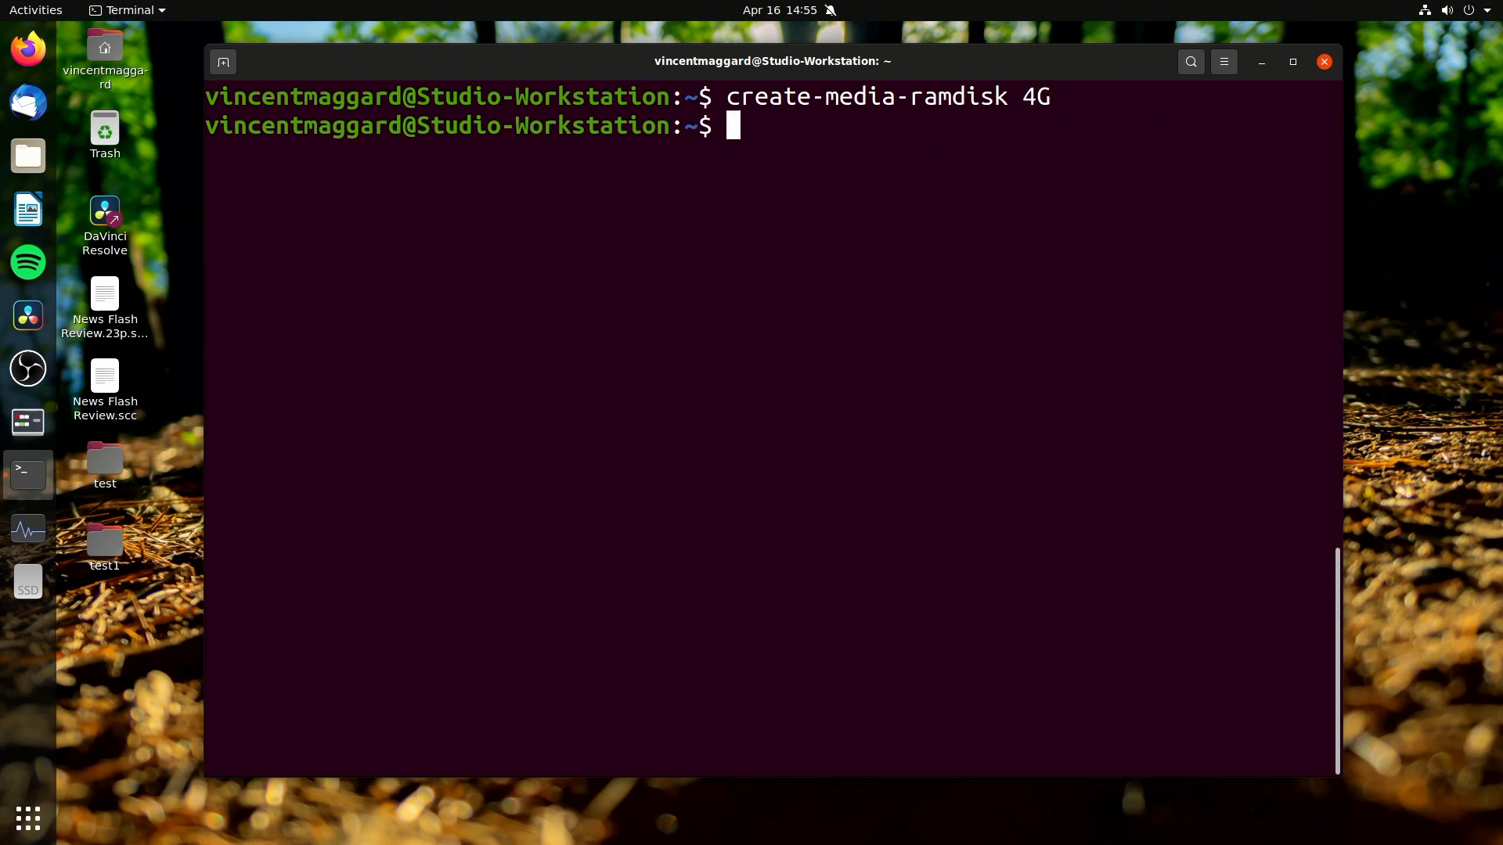
mouse_move(721, 250)
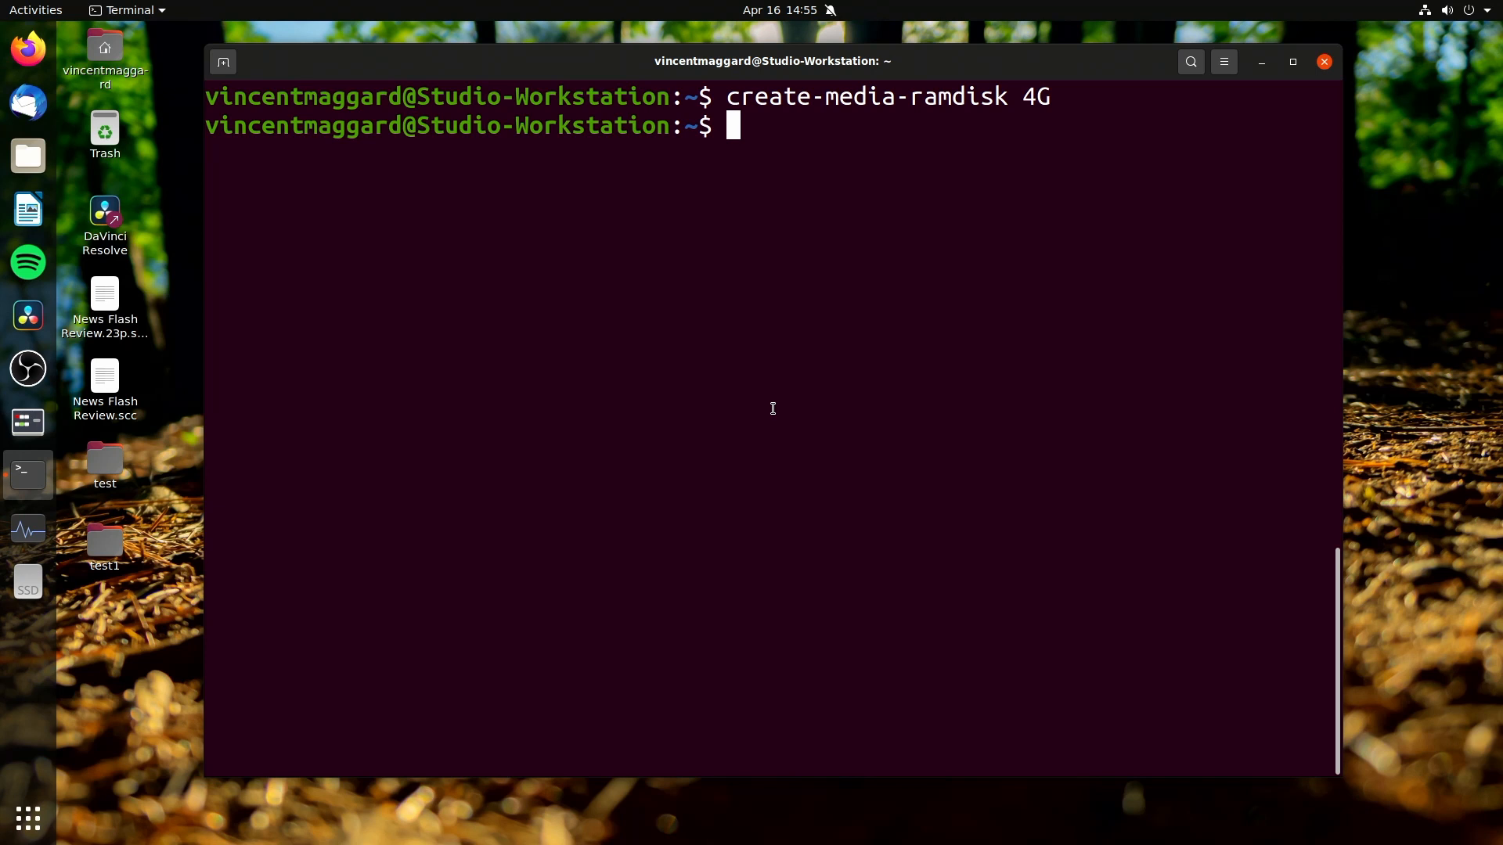
type("df -h")
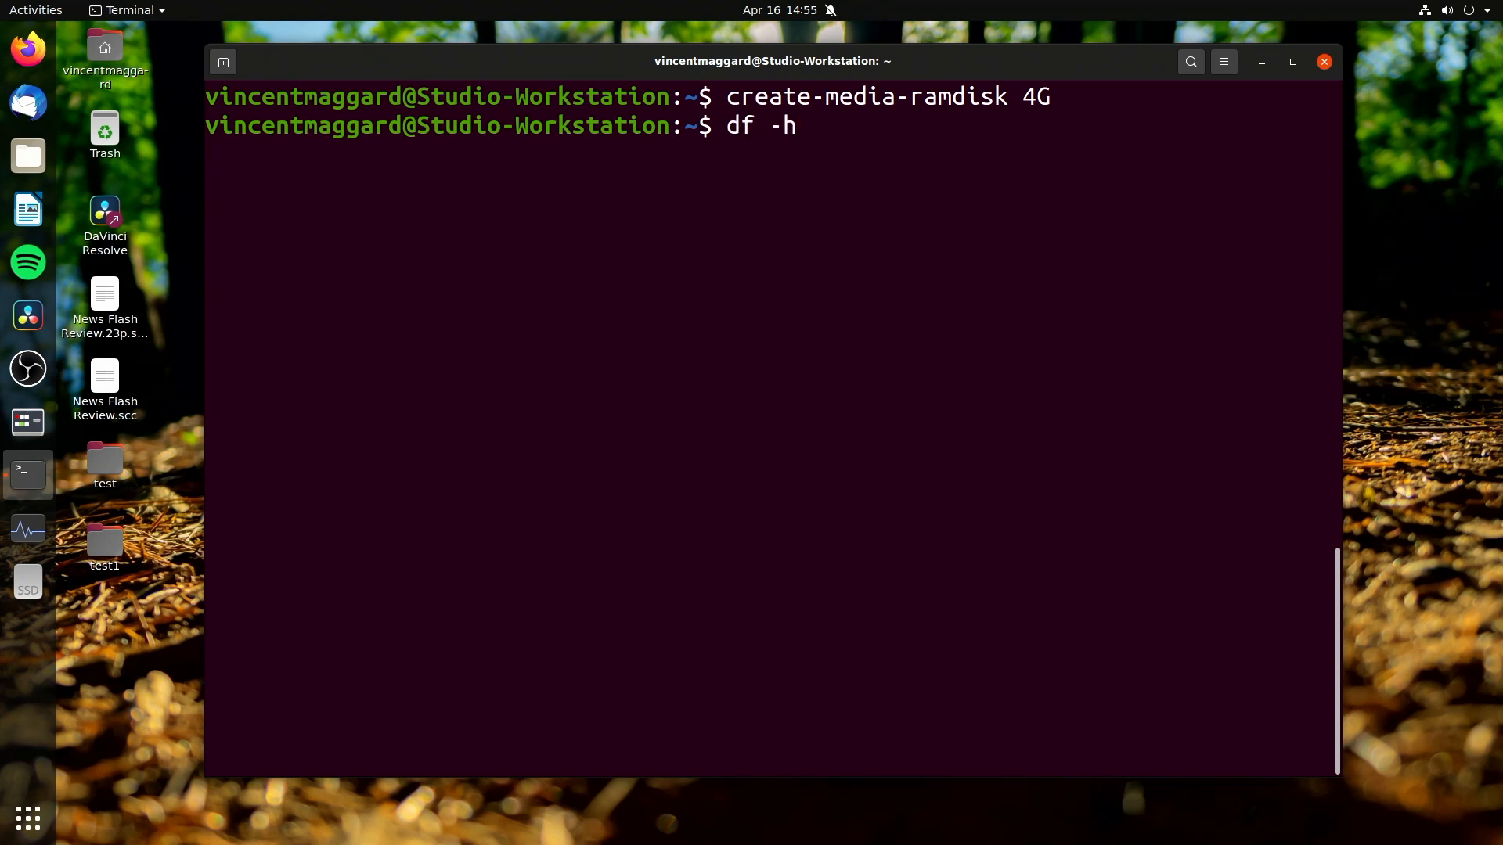
Step: Run df -h, listing a 4.0G tmpfs named video mounted at /tmp/media, 0 used
key("Return")
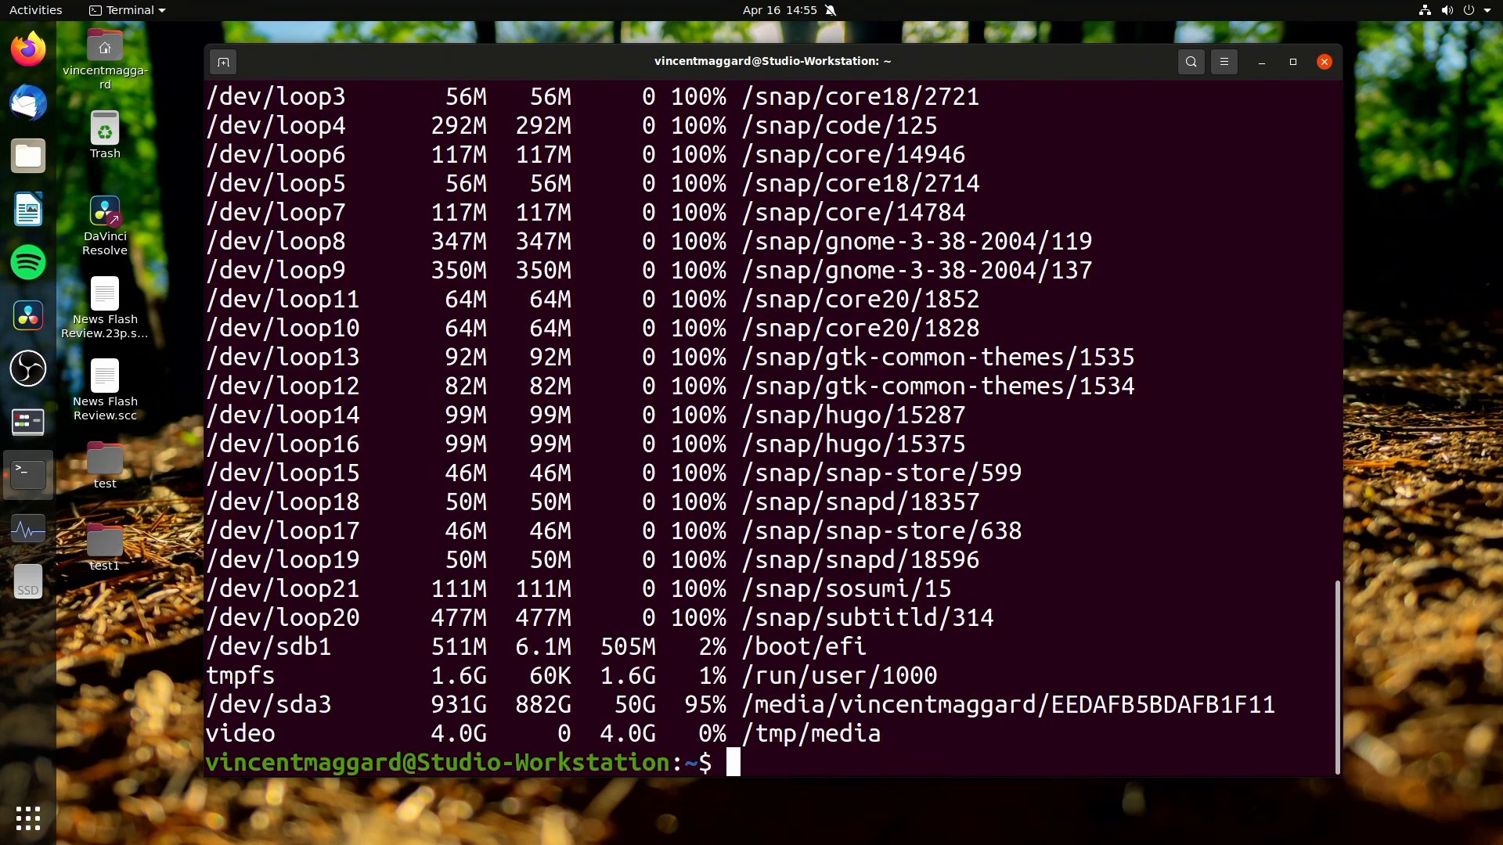
mouse_move(322, 732)
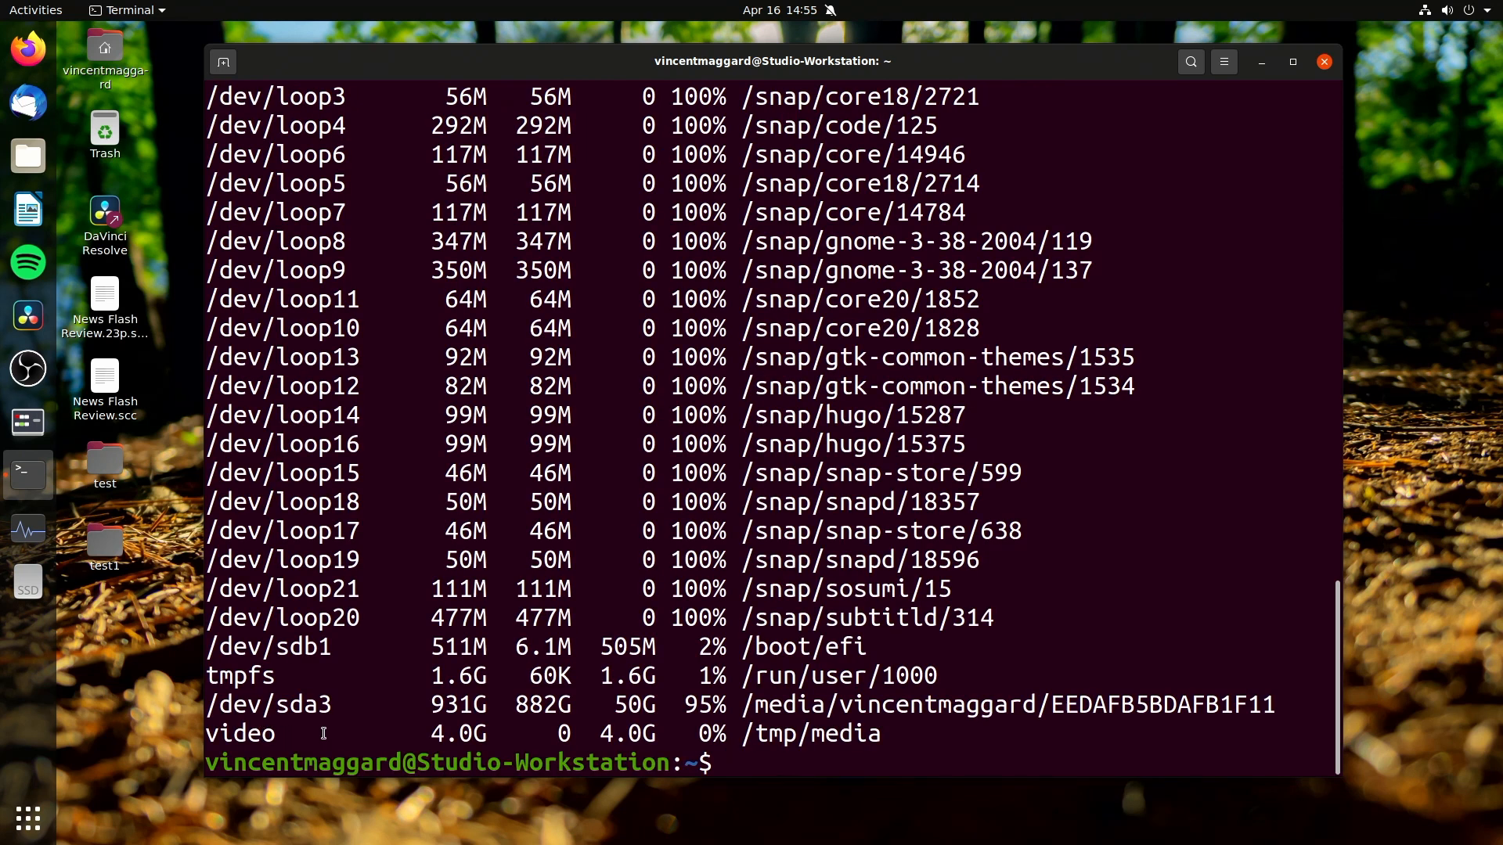
mouse_move(526, 728)
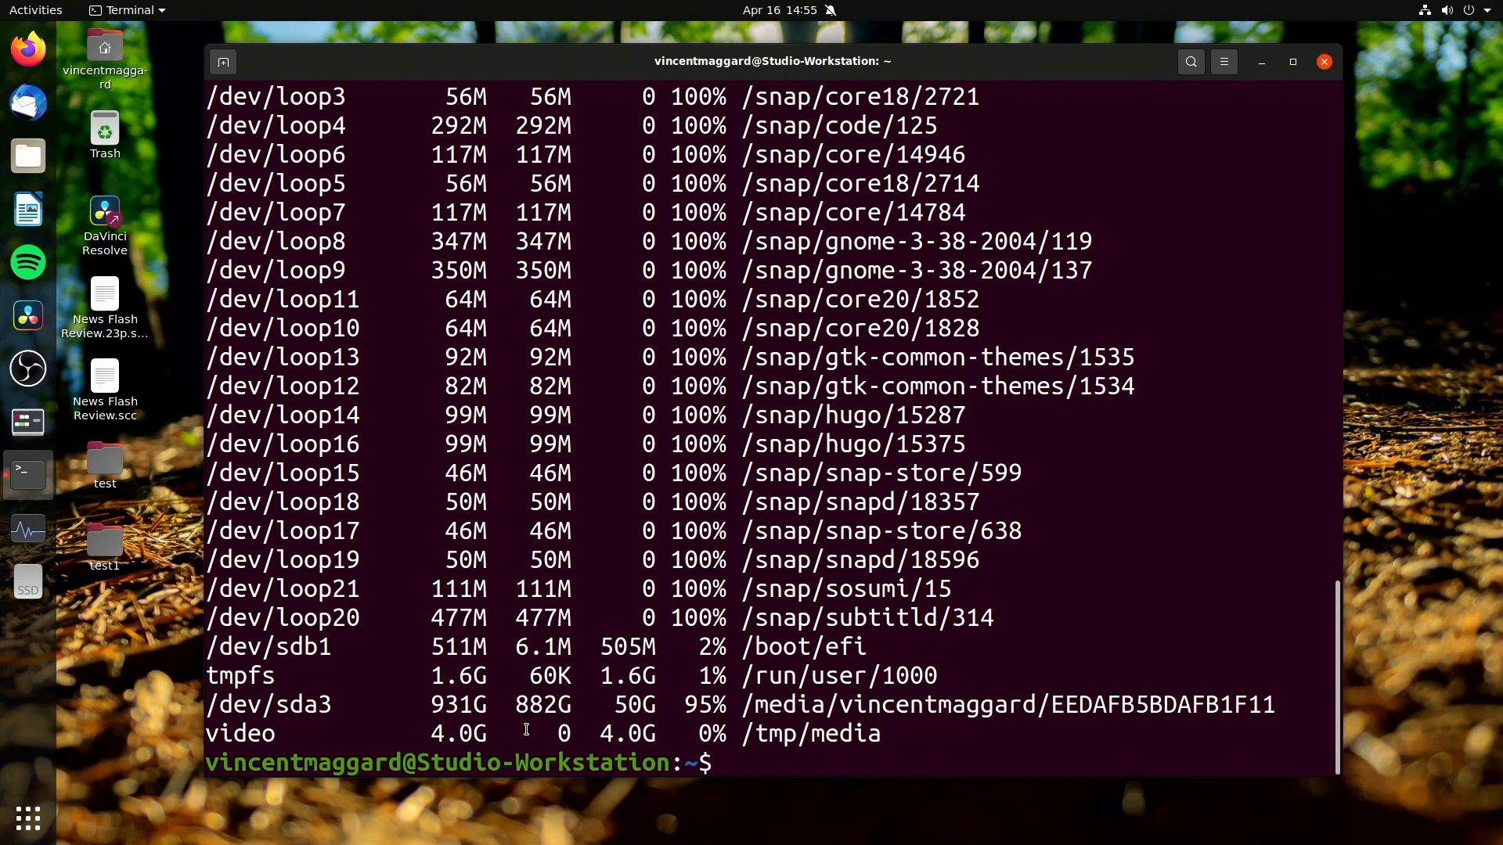
Step: Create /tmp/media/TEST in nano with random text 'ytweyrheheehdhersehjene' and save it
type("n")
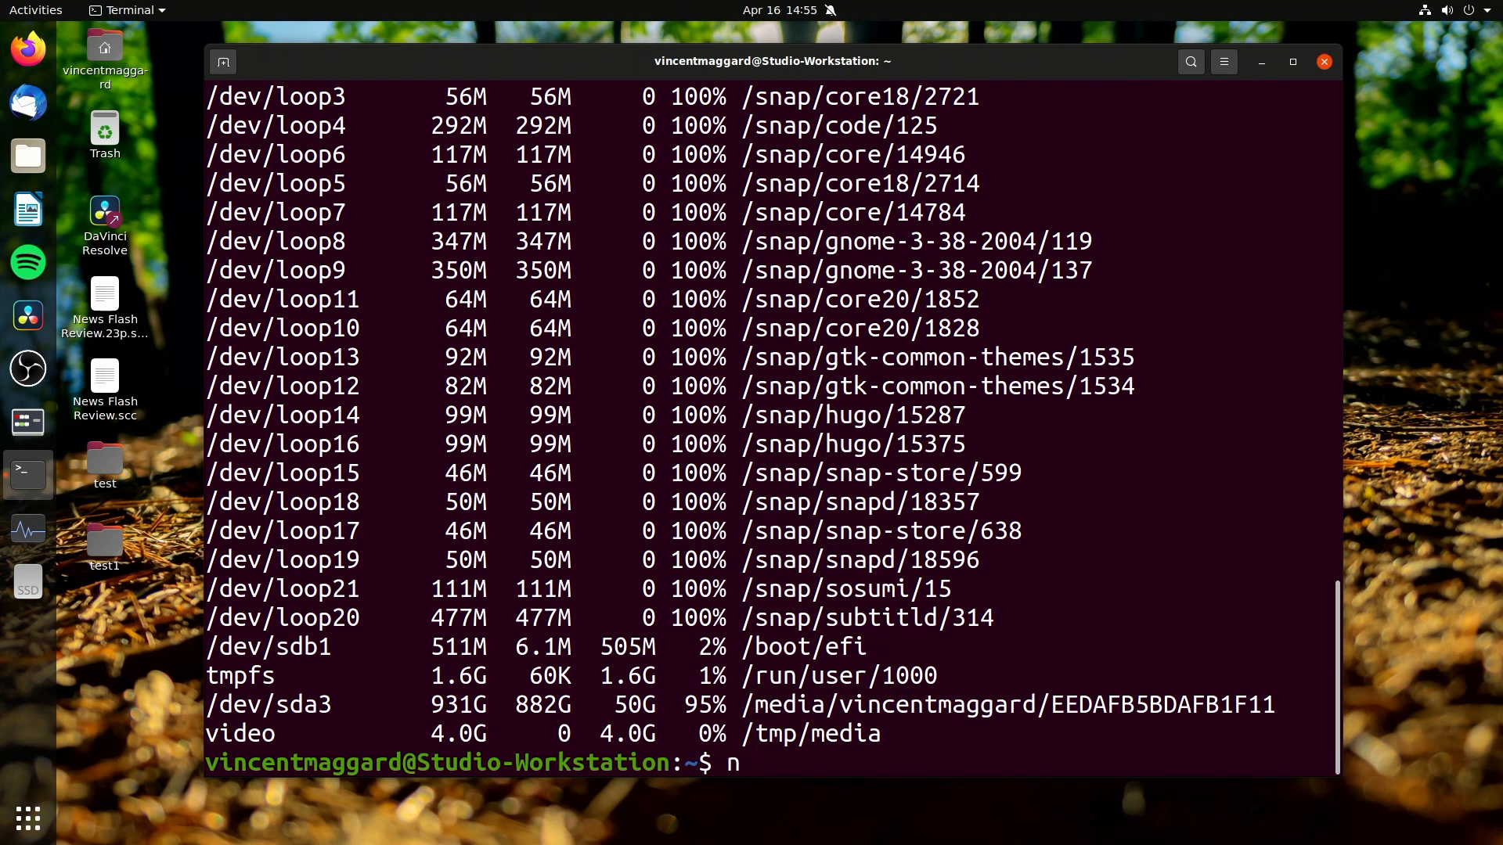
type("ano /t")
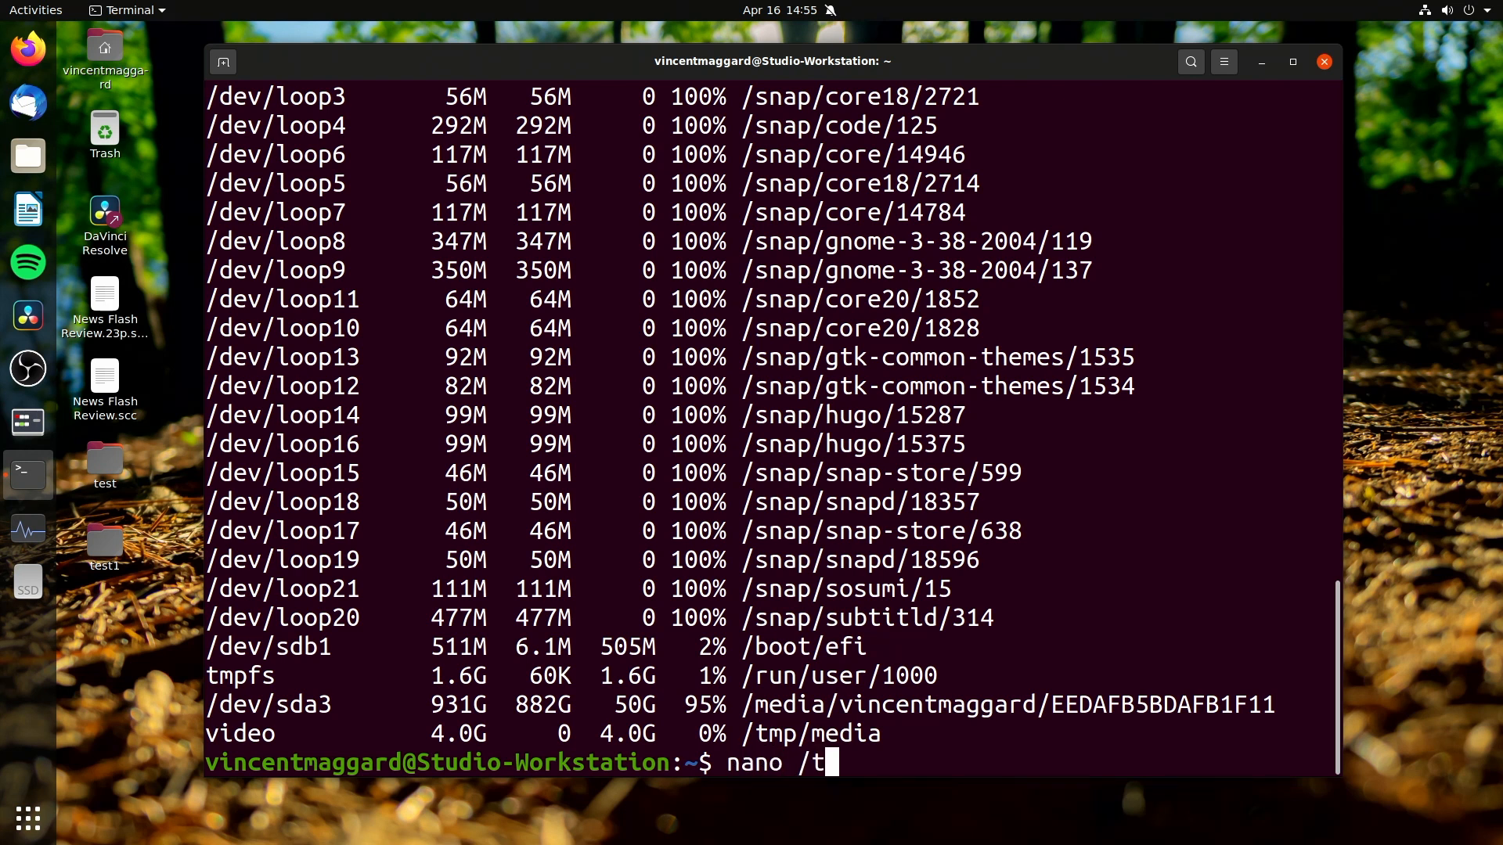
type("mp/media/")
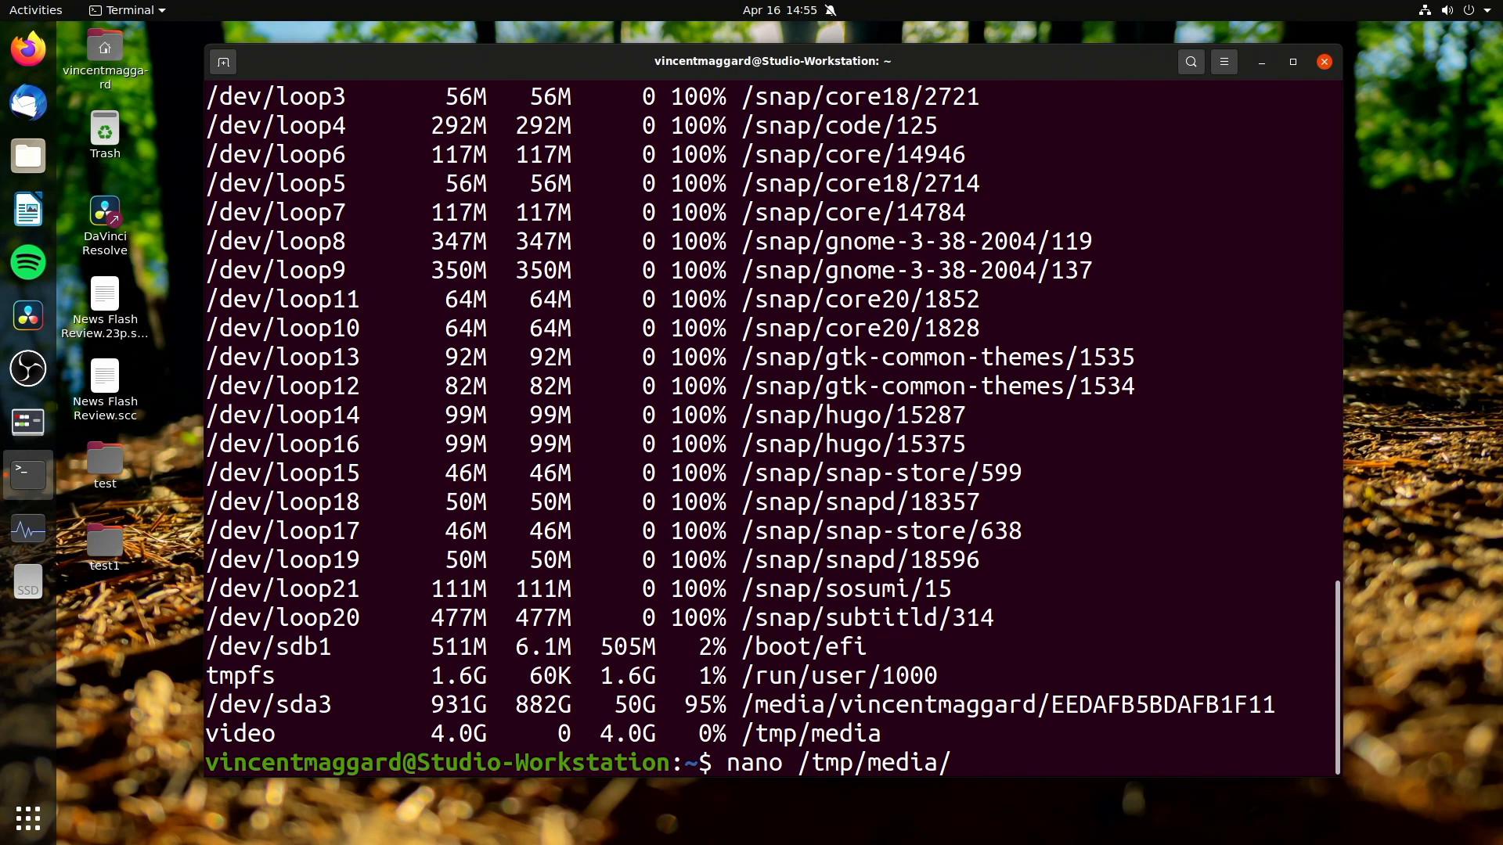
key("Return")
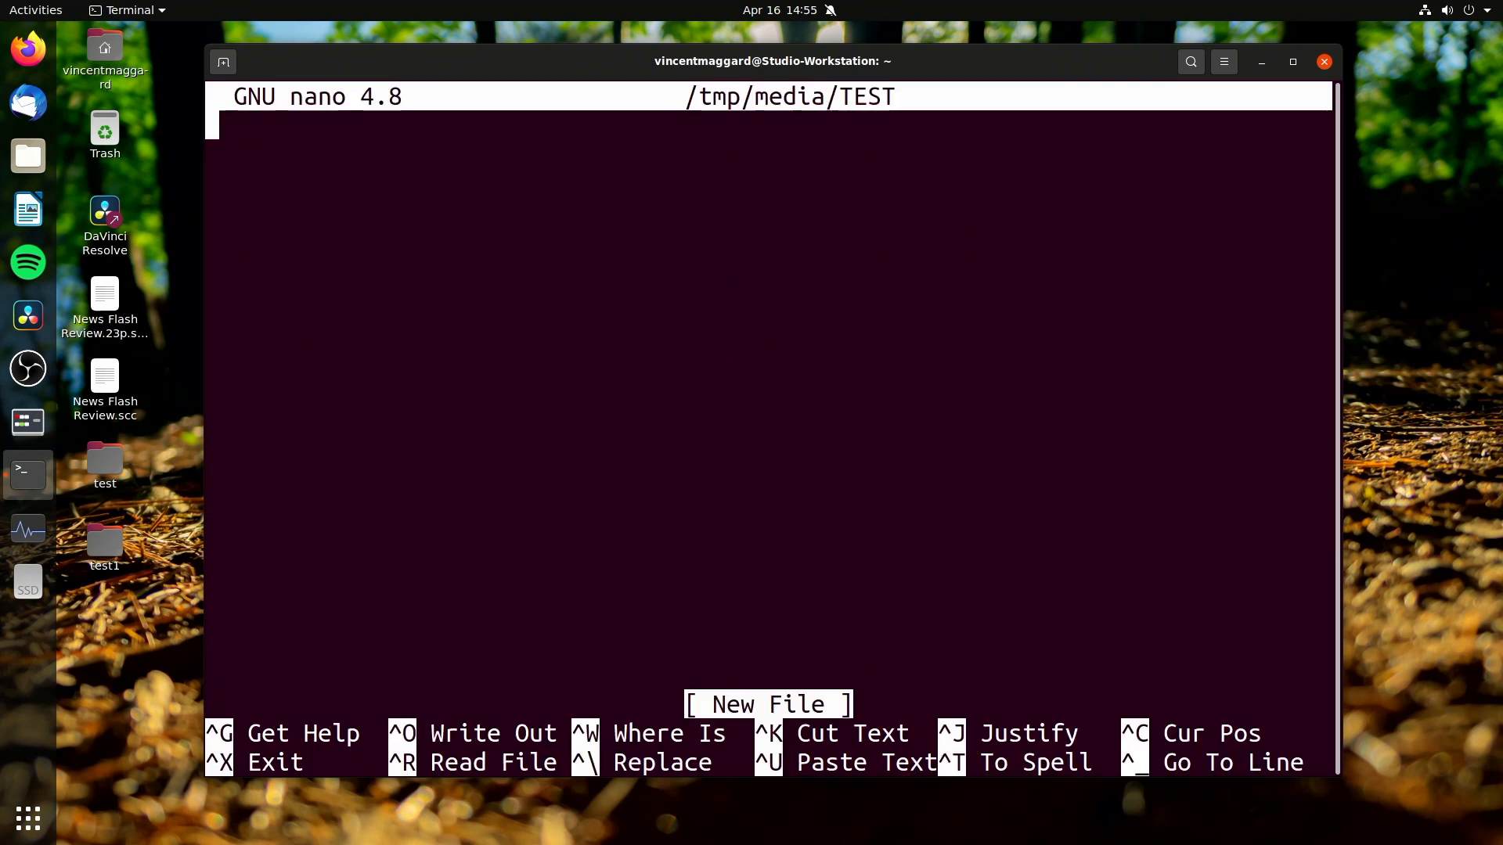
type("ytweyrheheehdhersehjene")
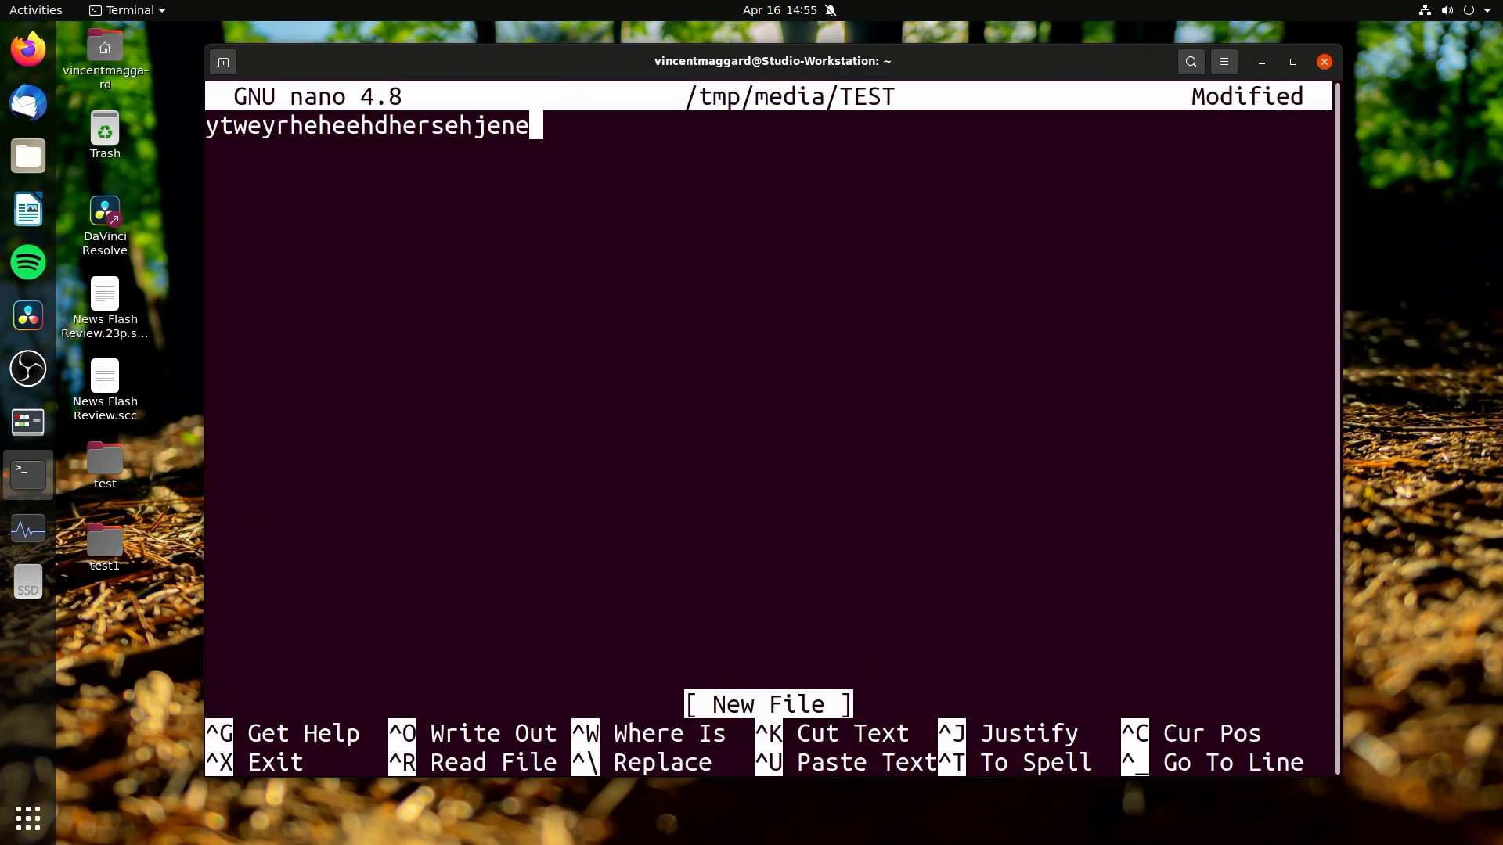
key("ctrl+x")
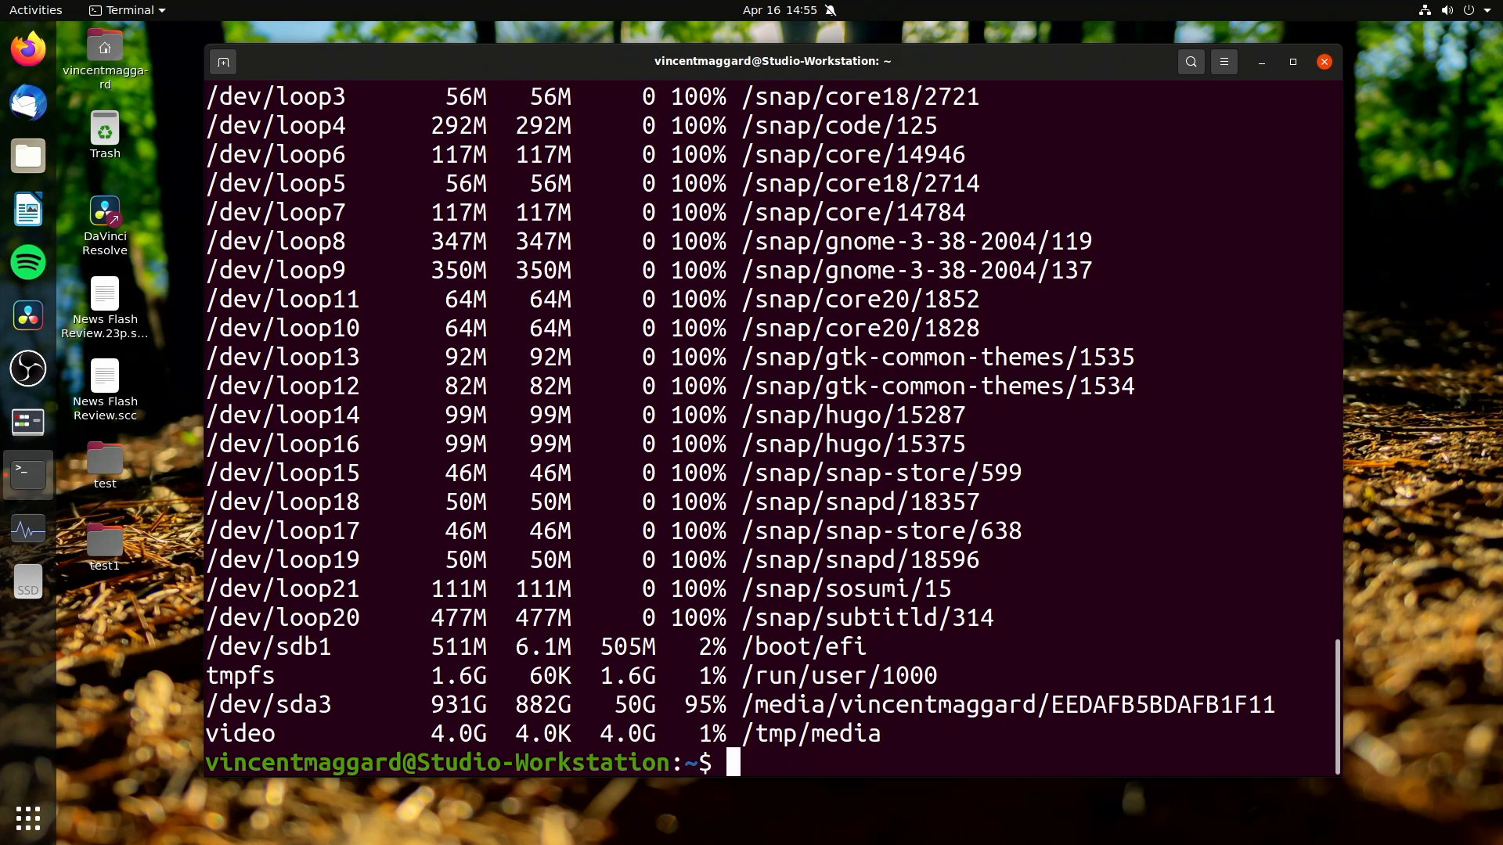